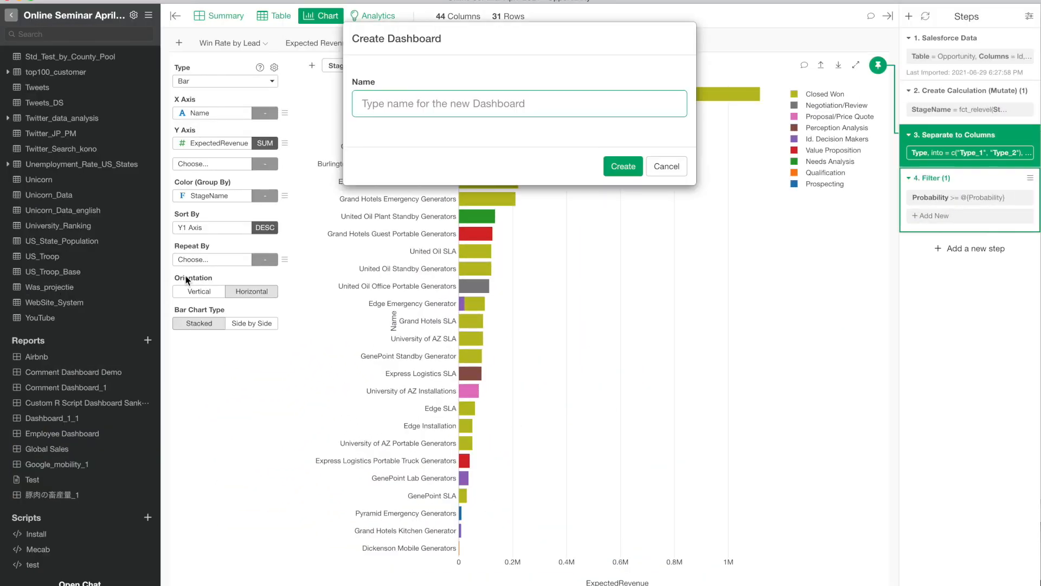
{"action": "mouse_move", "coordinate": [469, 148]}
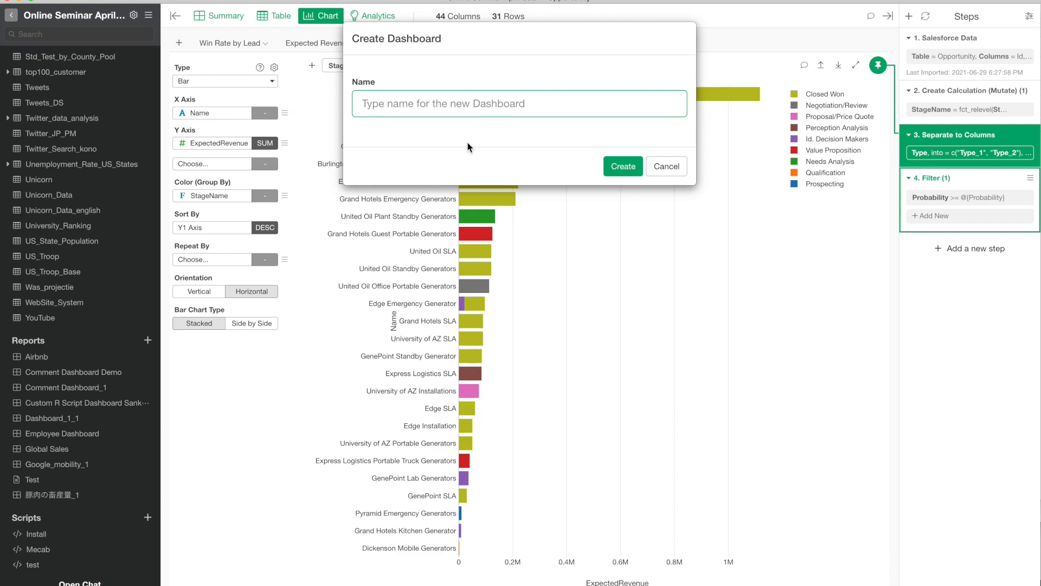
Step: Name the new dashboard 'Sales Dashboard' and create it
{"action": "type", "text": "Sales Dashbo"}
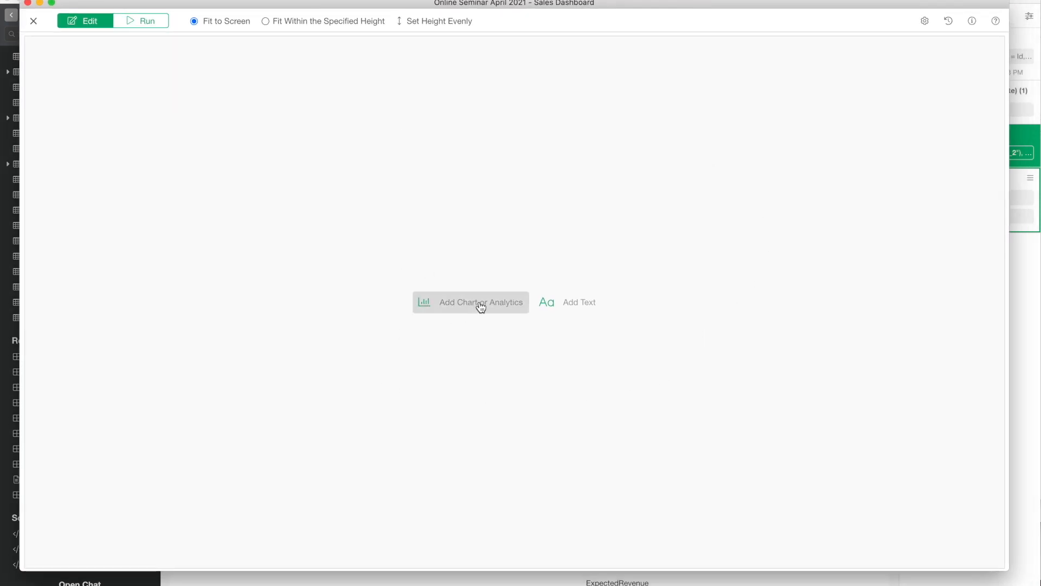
Step: Add the Expected Revenue and By Stage charts from the Opportunity data frame side by side
{"action": "left_click", "coordinate": [470, 301]}
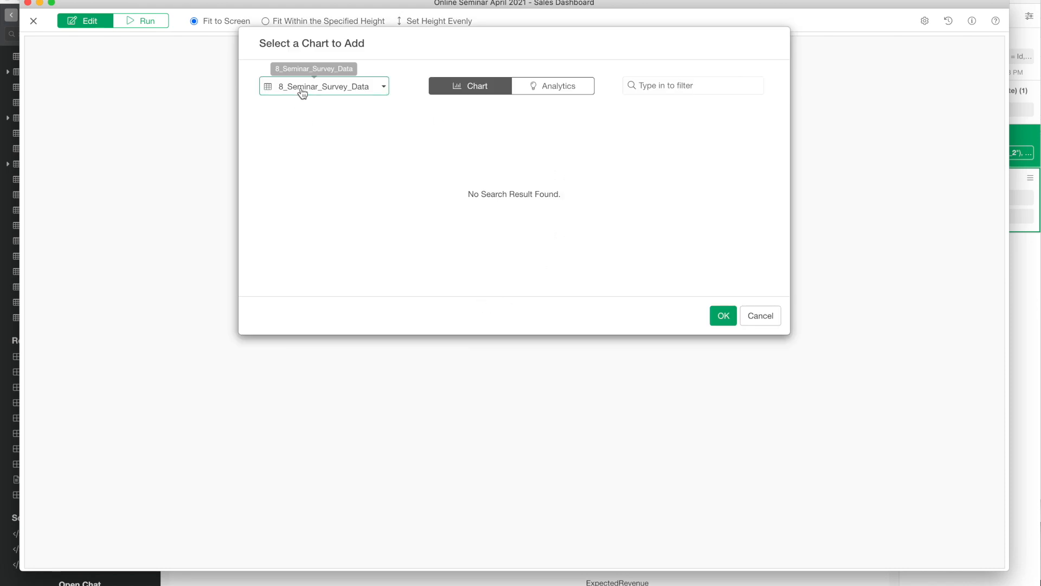
{"action": "type", "text": "opp"}
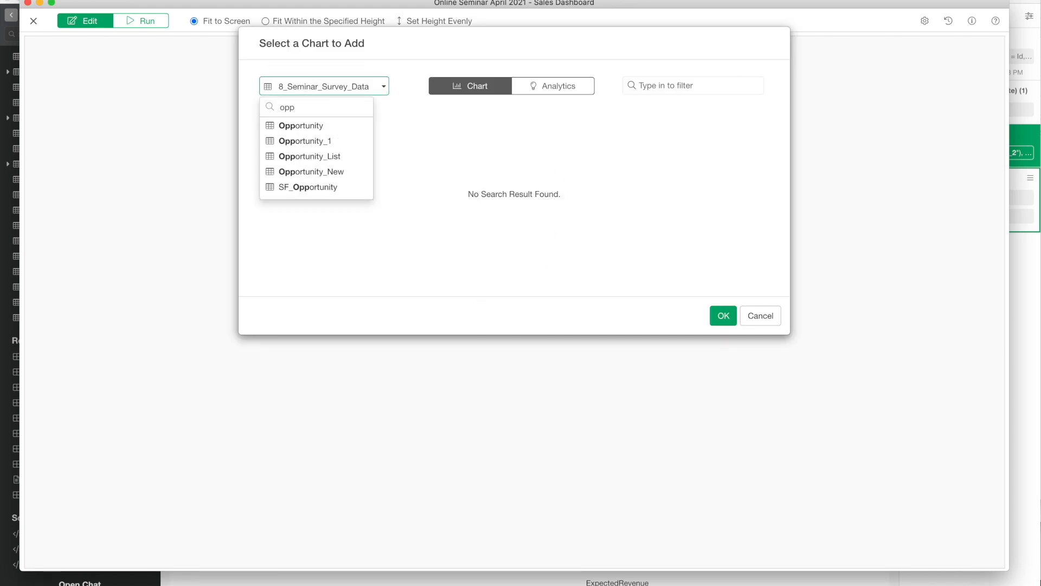
{"action": "left_click", "coordinate": [300, 126]}
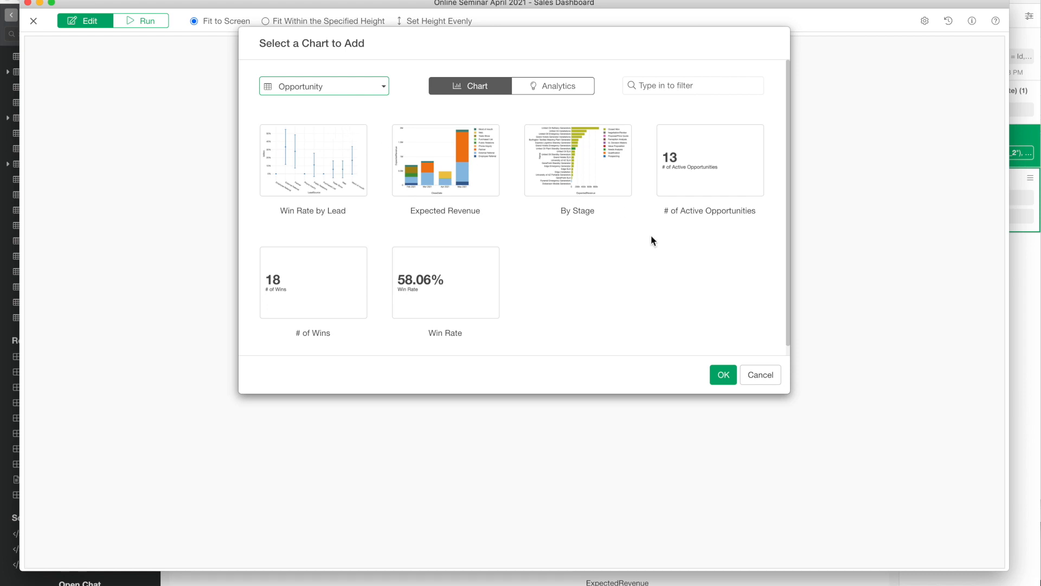
{"action": "mouse_move", "coordinate": [613, 267]}
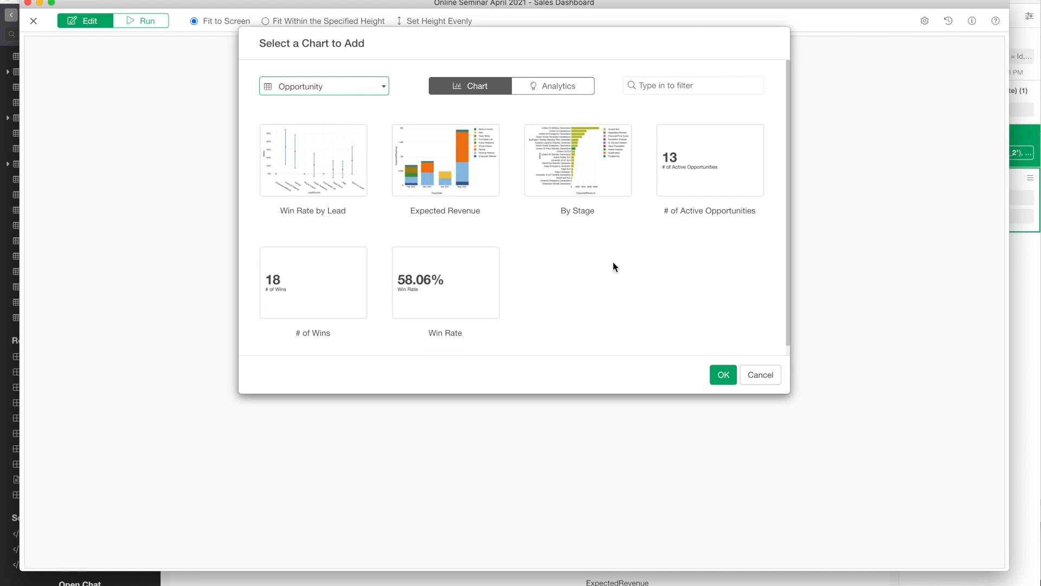
{"action": "mouse_move", "coordinate": [574, 192]}
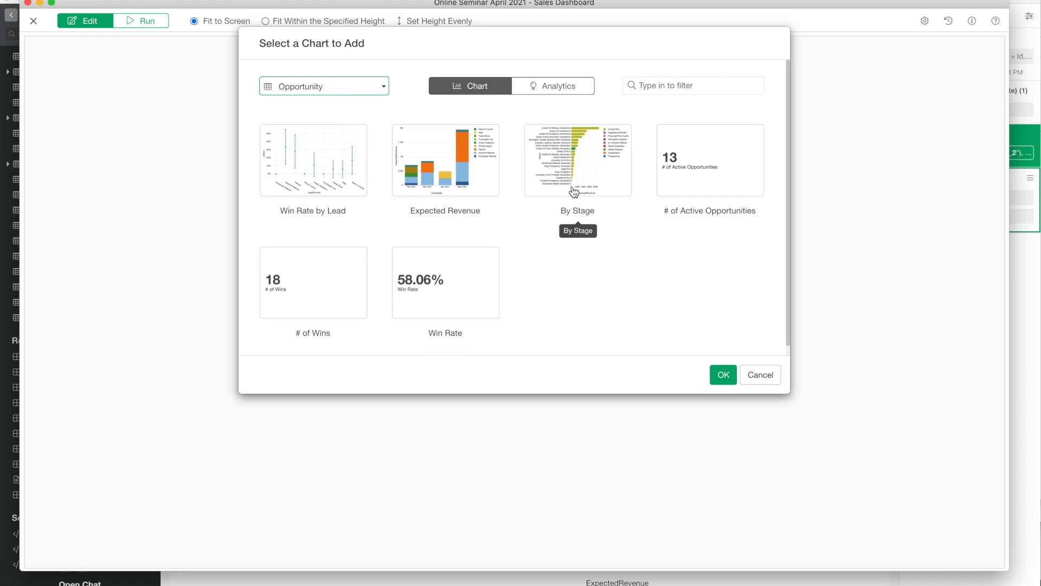
{"action": "left_click", "coordinate": [445, 159]}
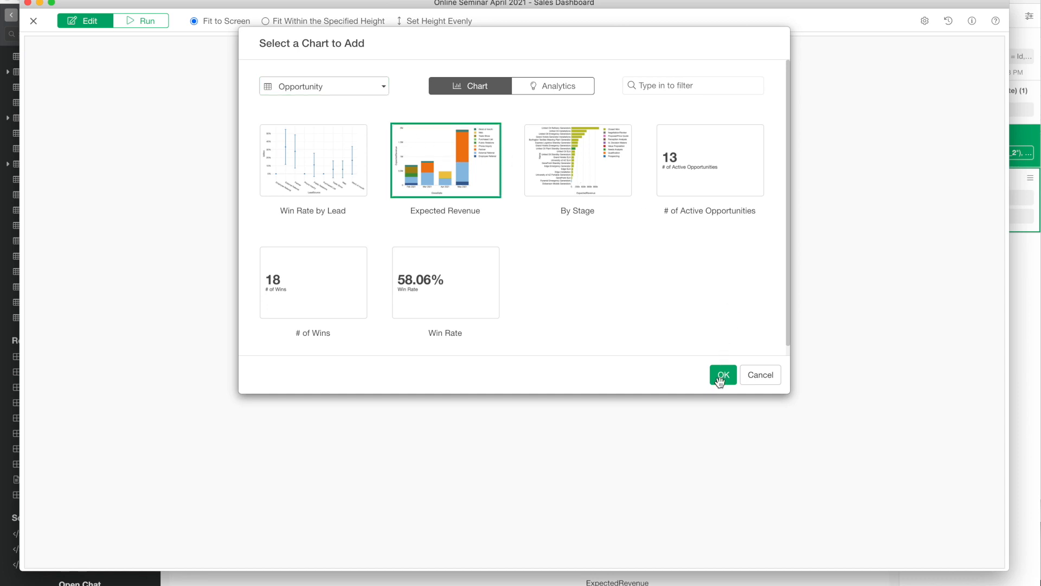
{"action": "left_click", "coordinate": [723, 374]}
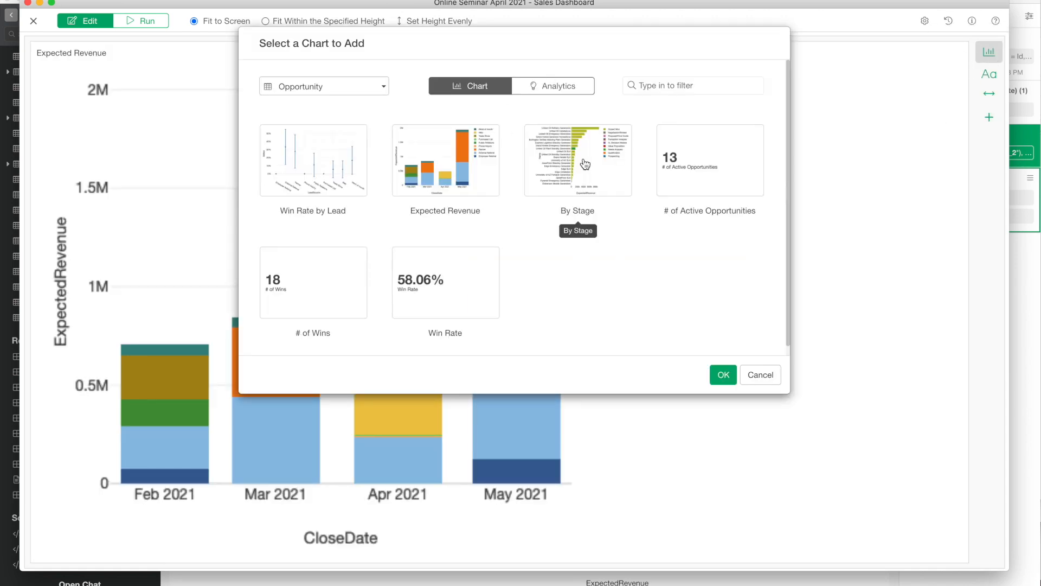
{"action": "left_click", "coordinate": [723, 374]}
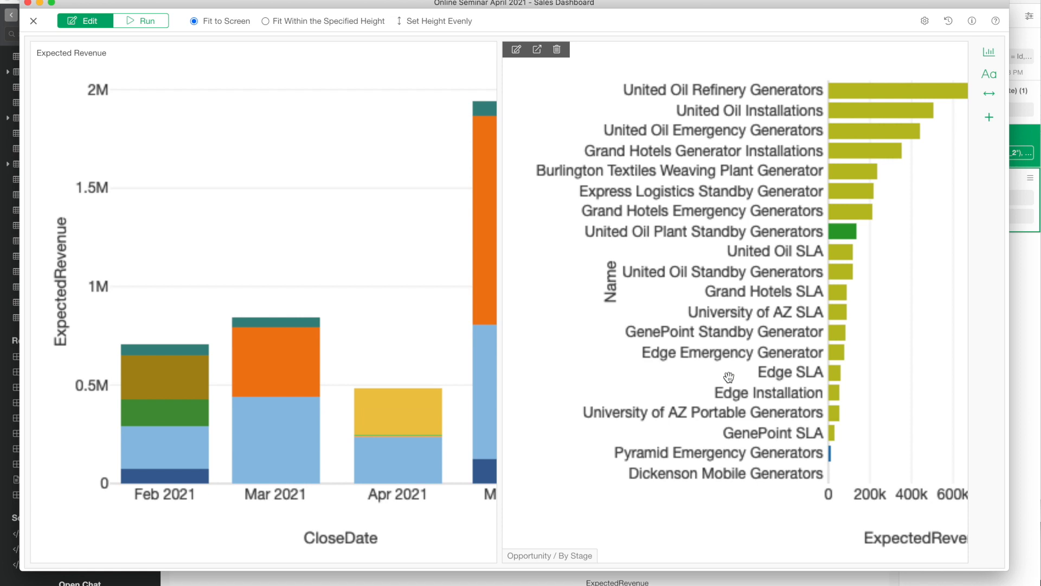
{"action": "mouse_move", "coordinate": [1003, 89]}
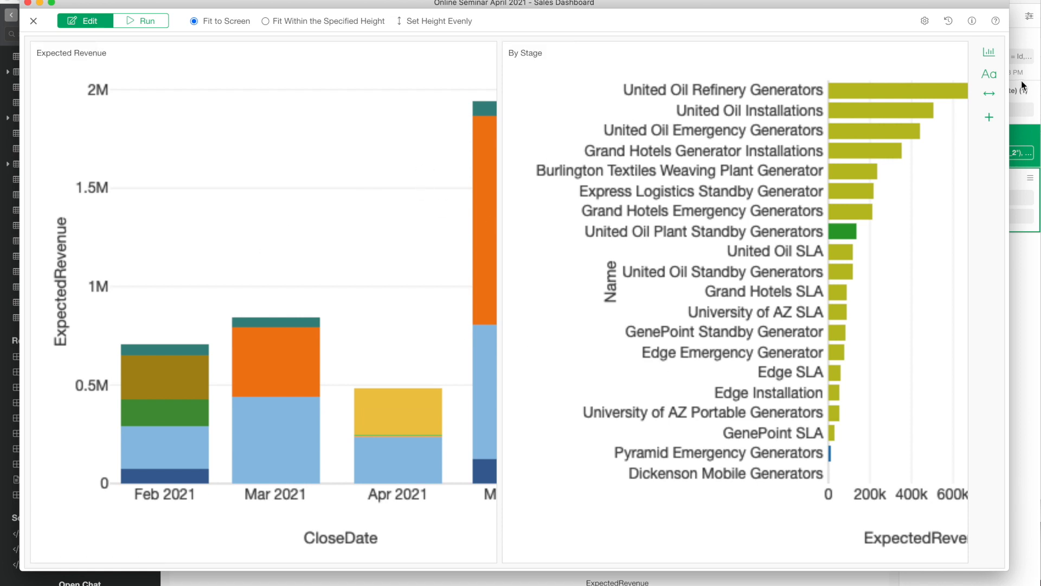
{"action": "mouse_move", "coordinate": [989, 117]}
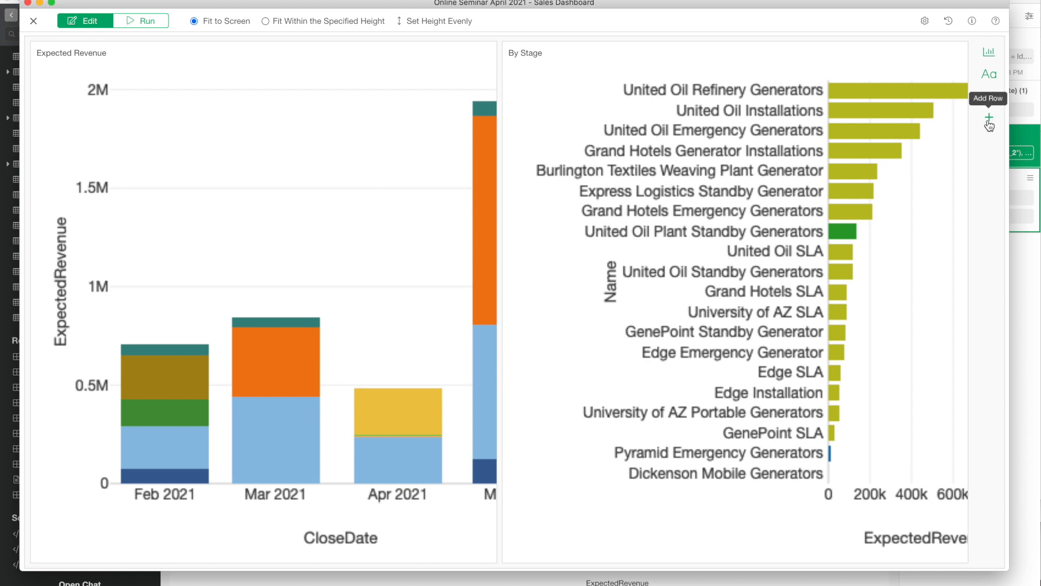
{"action": "mouse_move", "coordinate": [989, 122]}
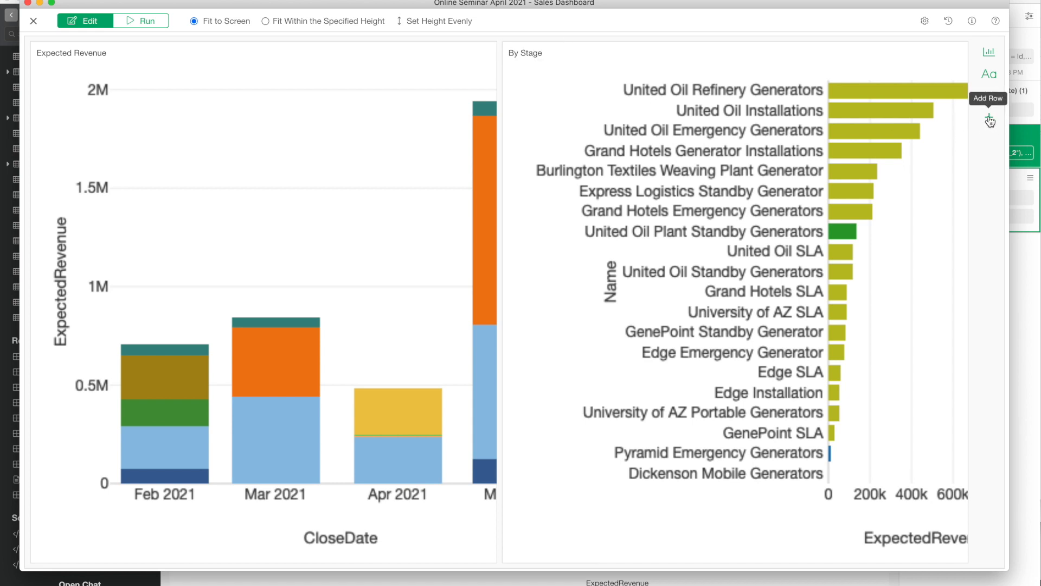
Step: Add a new row holding the Win Rate by Lead chart above the two charts
{"action": "left_click", "coordinate": [989, 119]}
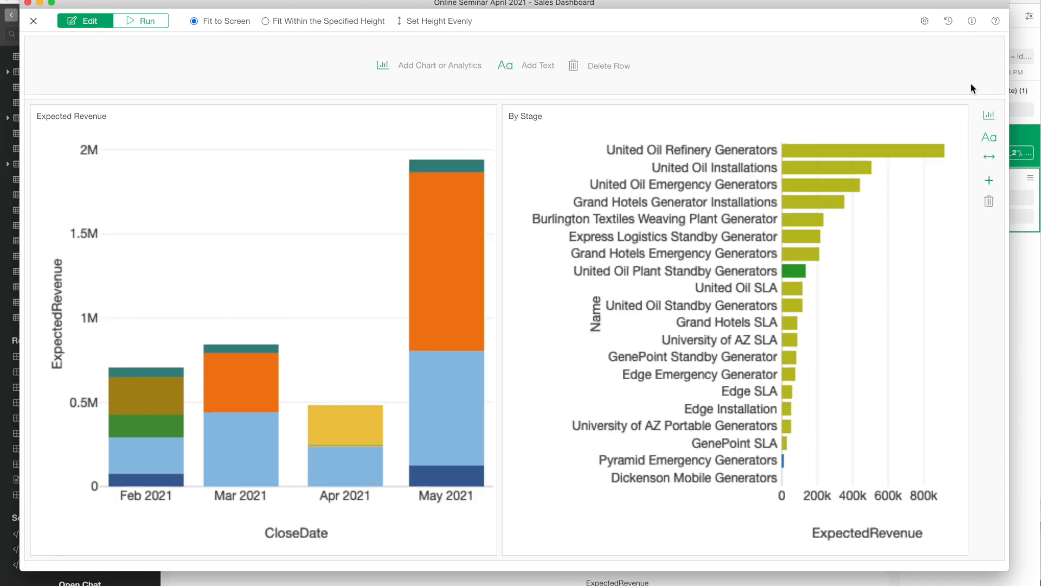
{"action": "left_click", "coordinate": [439, 66]}
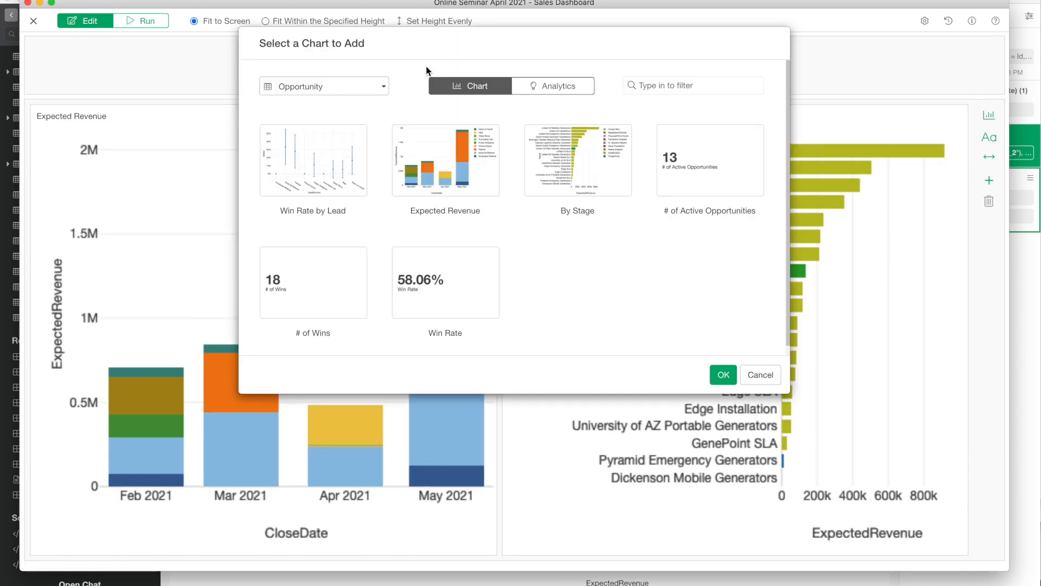
{"action": "left_click", "coordinate": [312, 161]}
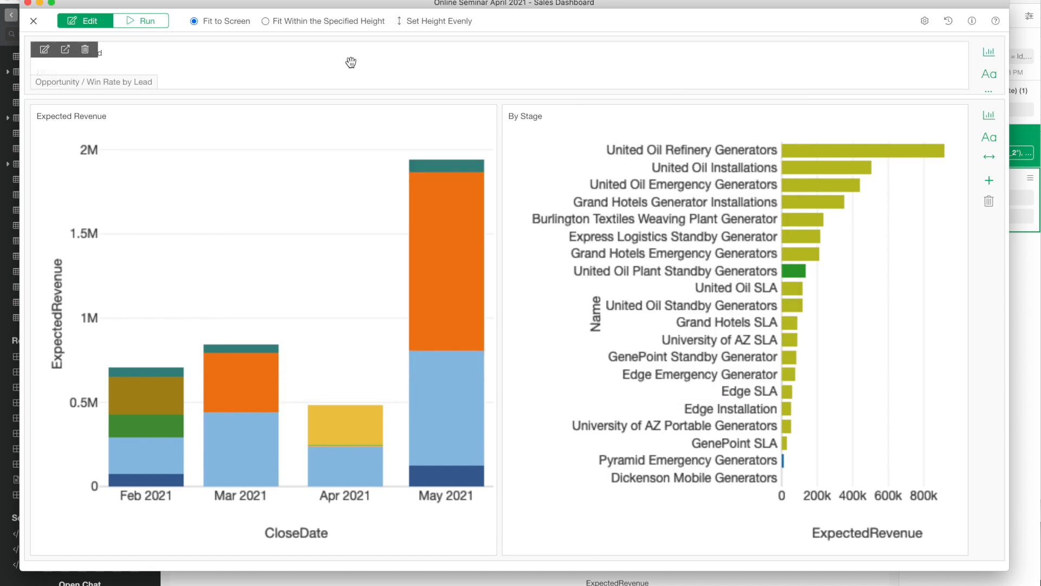
{"action": "mouse_move", "coordinate": [684, 191]}
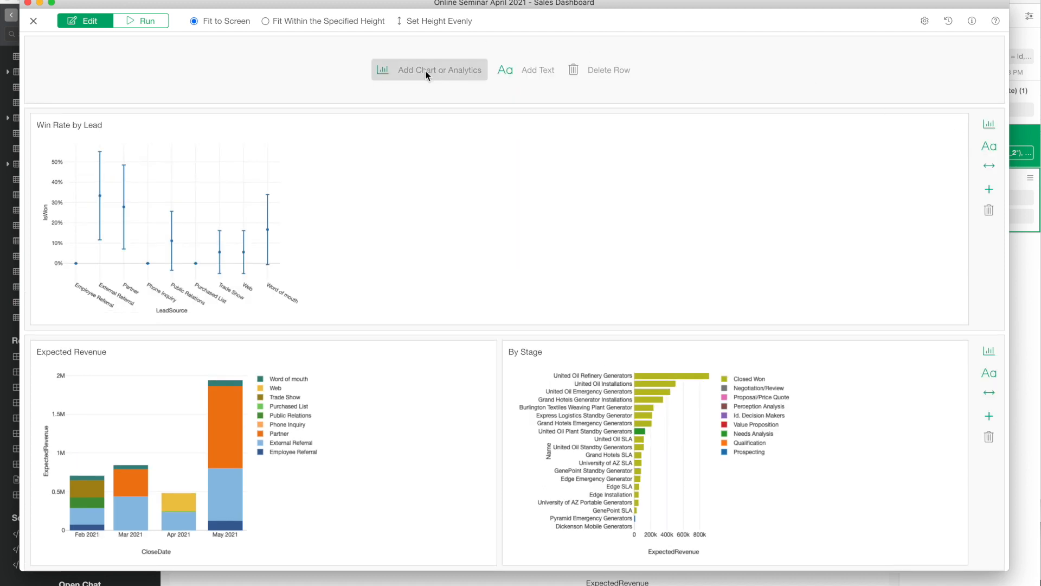
Step: Add # of Active Opportunities, # of Wins and Win Rate numbers to the top row and resize it
{"action": "left_click", "coordinate": [430, 69]}
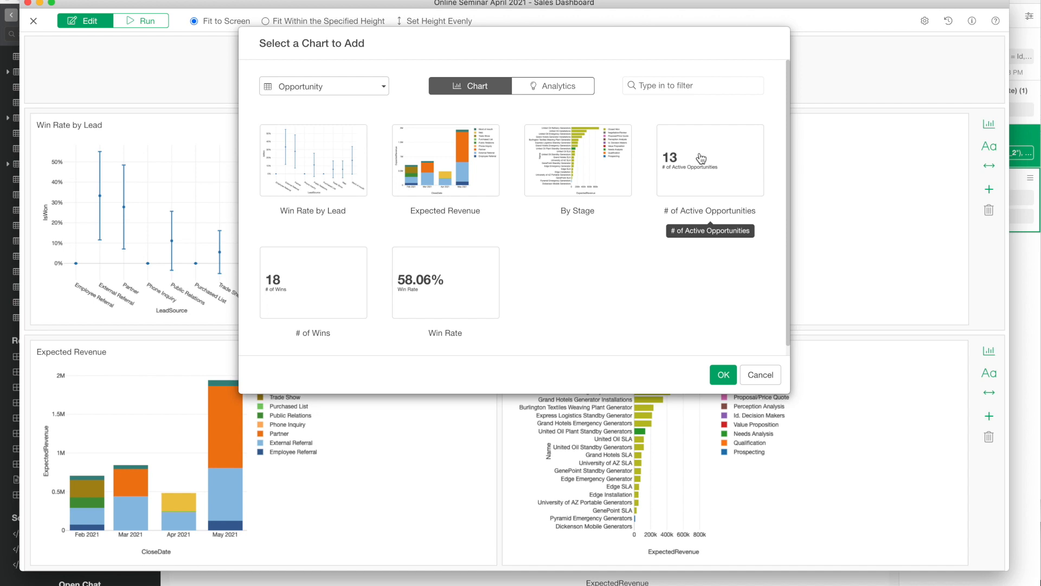
{"action": "left_click", "coordinate": [722, 374]}
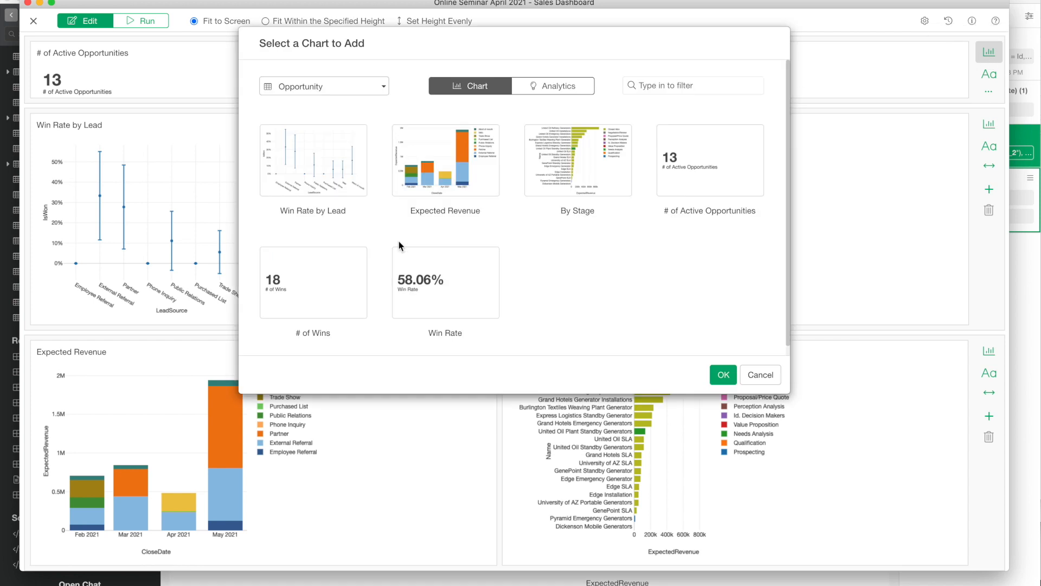
{"action": "left_click", "coordinate": [722, 374]}
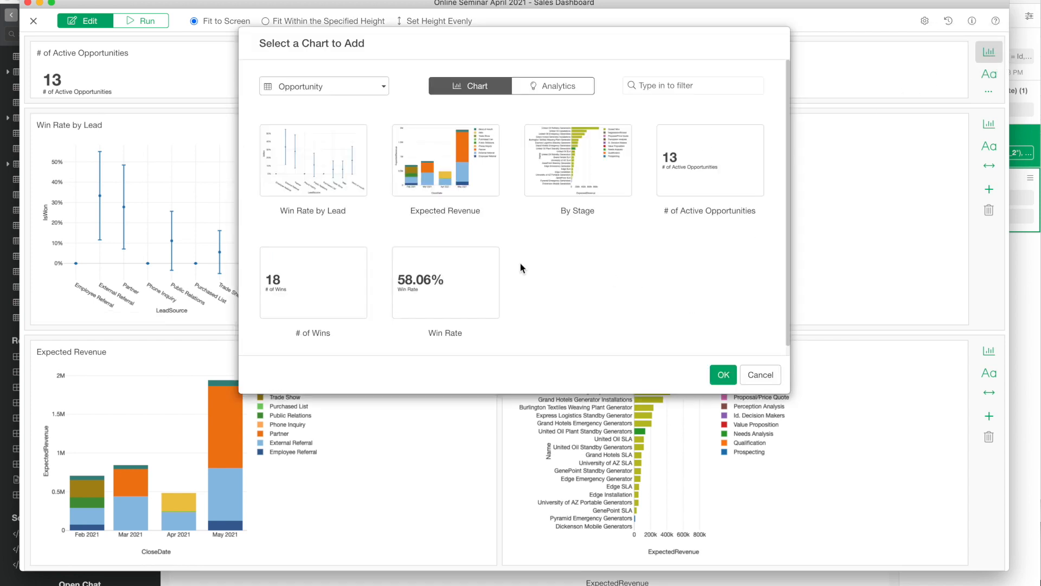
{"action": "left_click", "coordinate": [722, 374]}
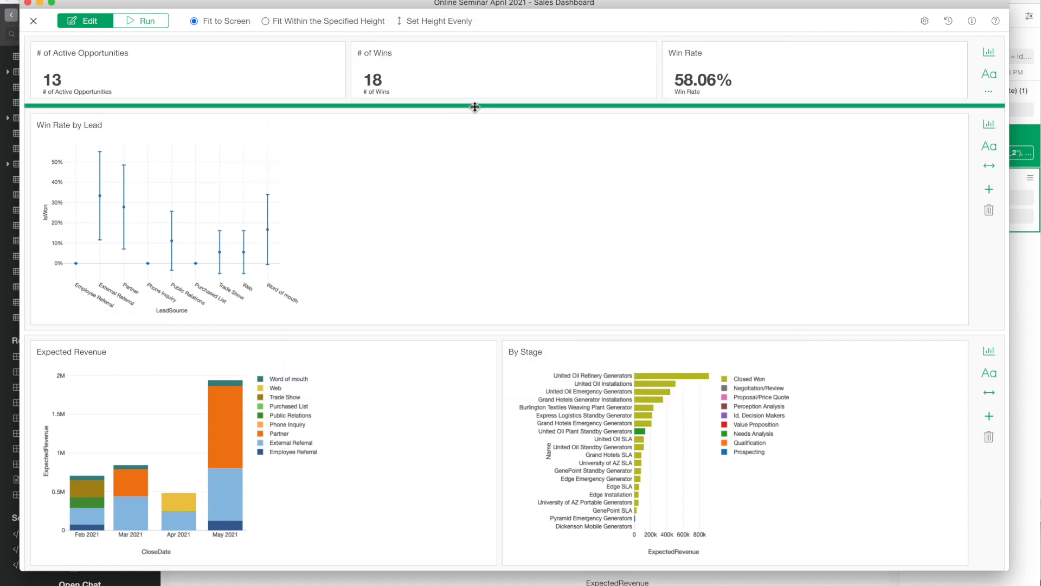
{"action": "left_click_drag", "start_coordinate": [475, 107], "coordinate": [478, 194]}
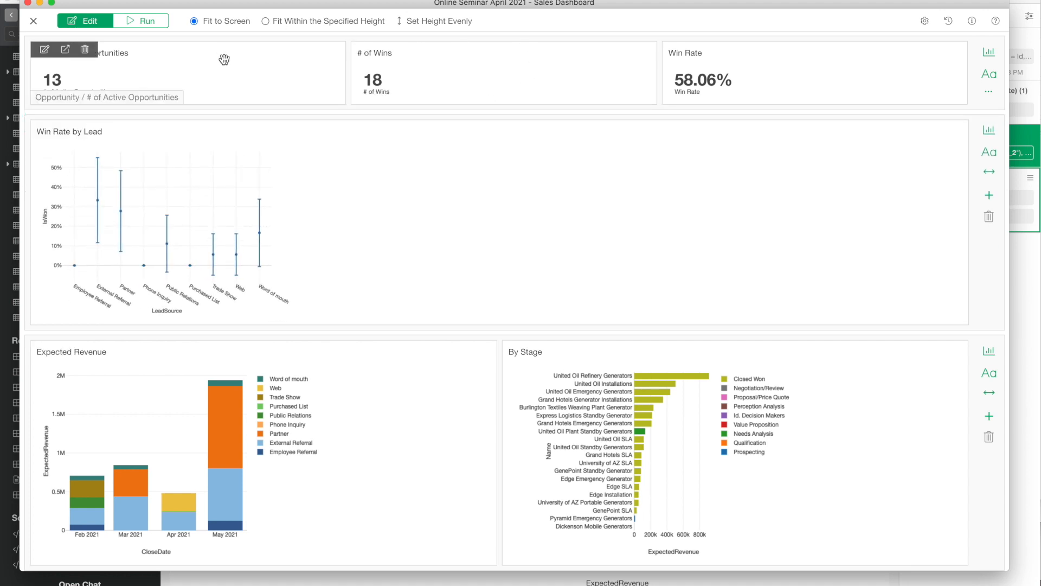
Step: Run the dashboard, then return to Edit mode to keep arranging the layout
{"action": "left_click", "coordinate": [141, 20]}
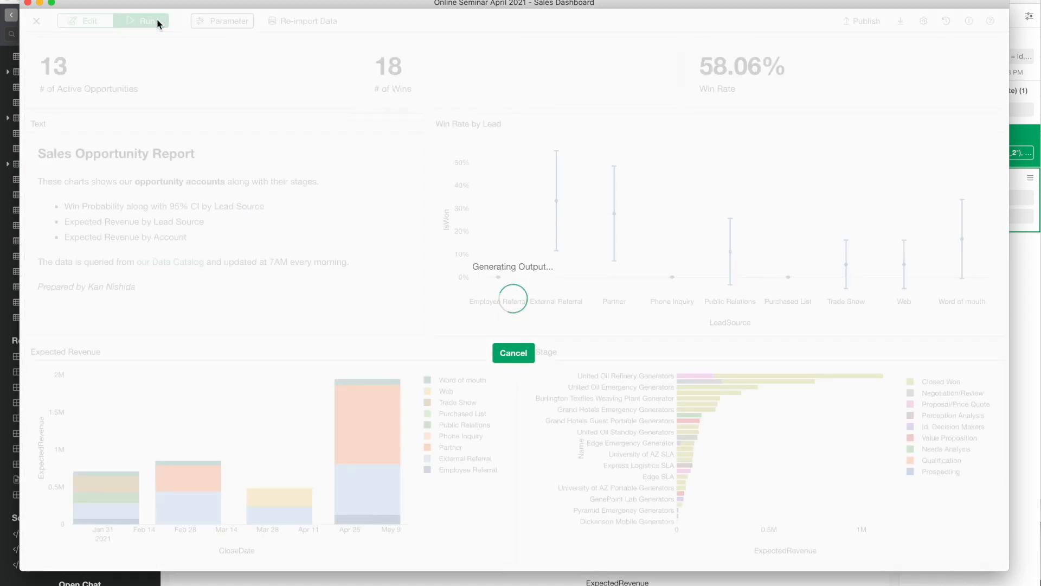
{"action": "left_click", "coordinate": [143, 21]}
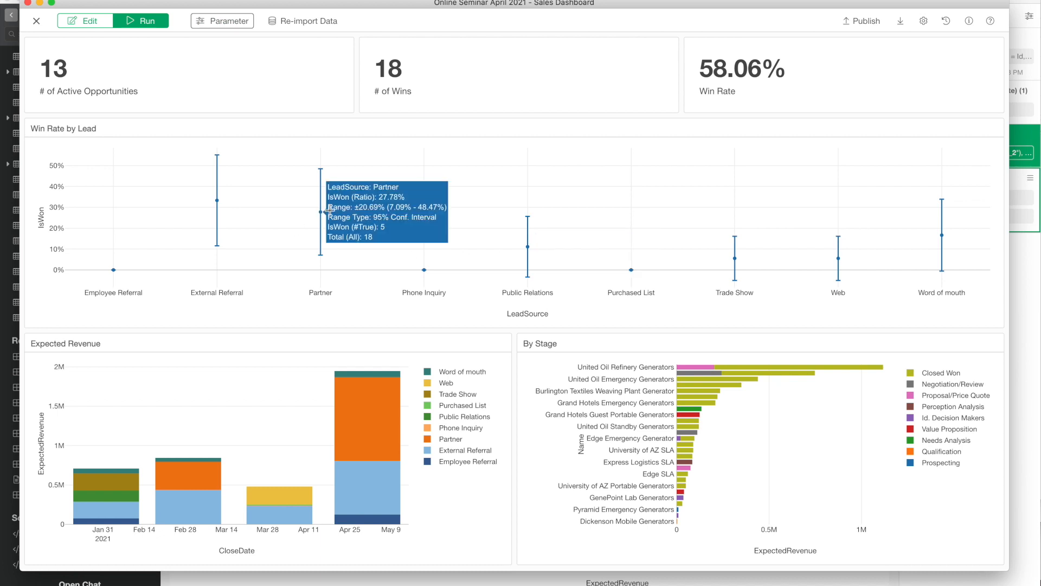
{"action": "left_click", "coordinate": [87, 21]}
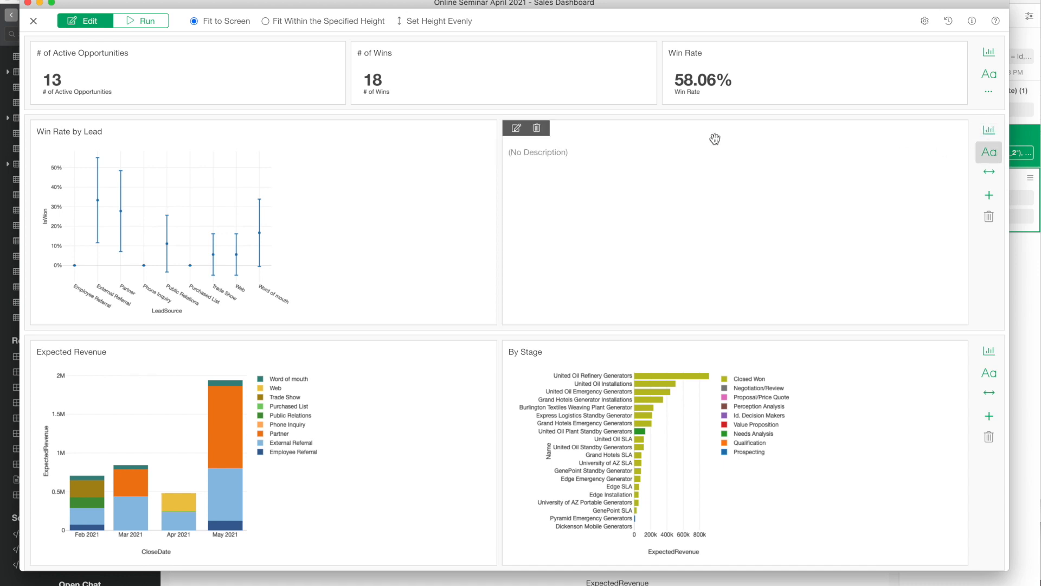
{"action": "mouse_move", "coordinate": [517, 128]}
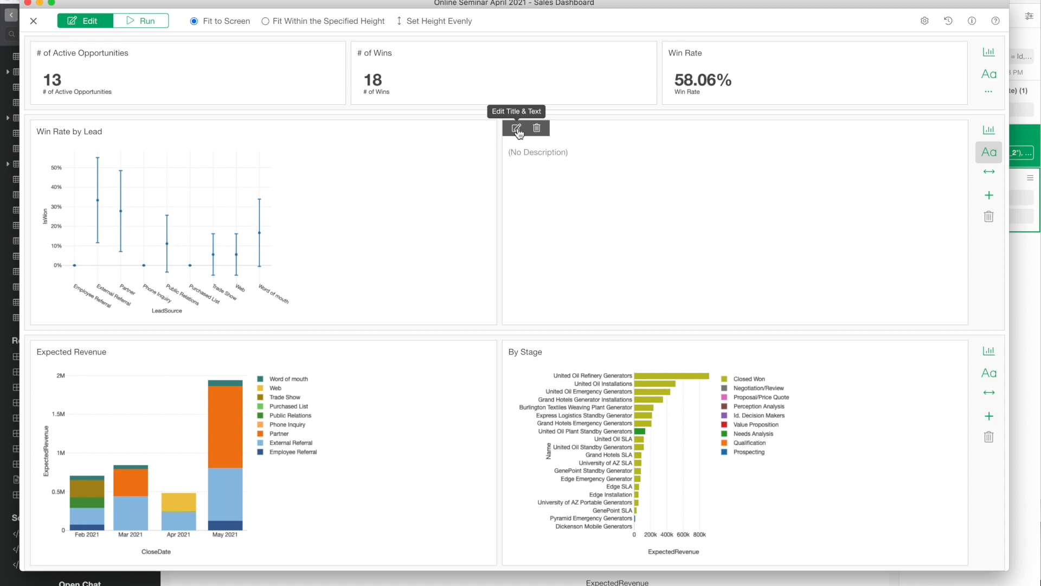
Step: Fill the text panel with the markdown Sales Opportunity Report note, titled 'Comment', and update it
{"action": "left_click", "coordinate": [516, 128]}
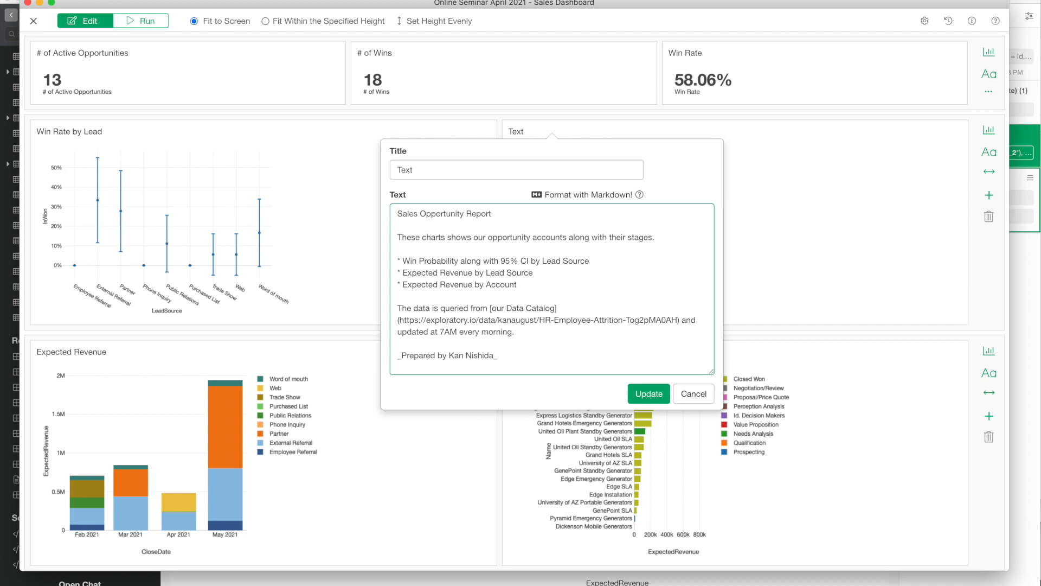
{"action": "type", "text": "Comment"}
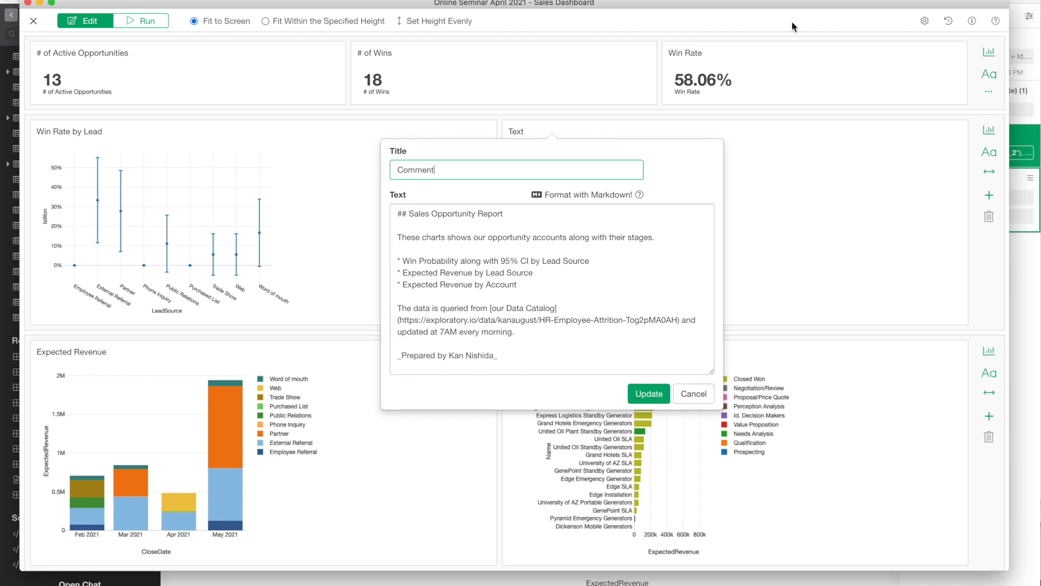
{"action": "mouse_move", "coordinate": [686, 159]}
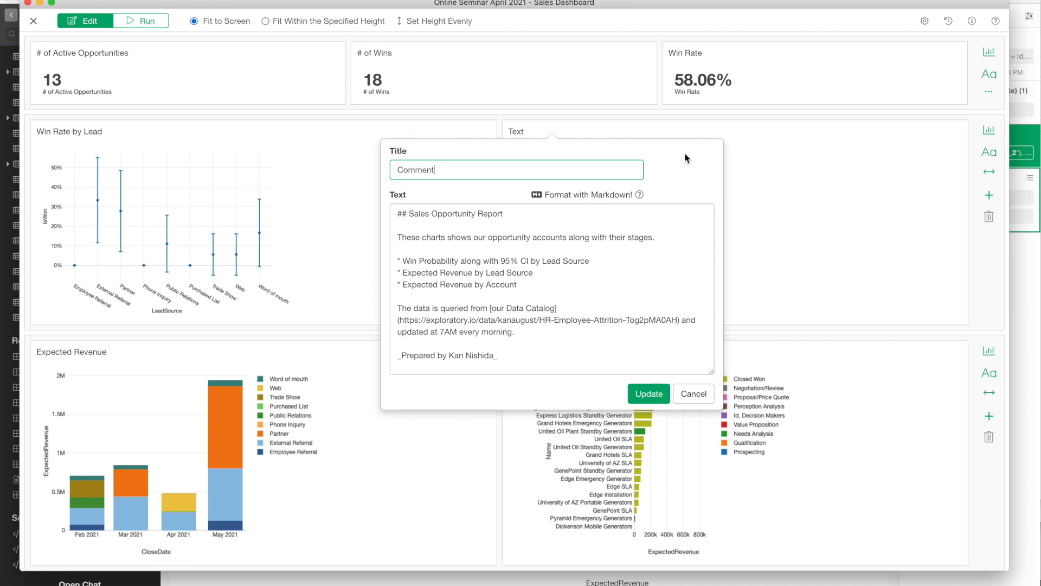
{"action": "left_click", "coordinate": [629, 223]}
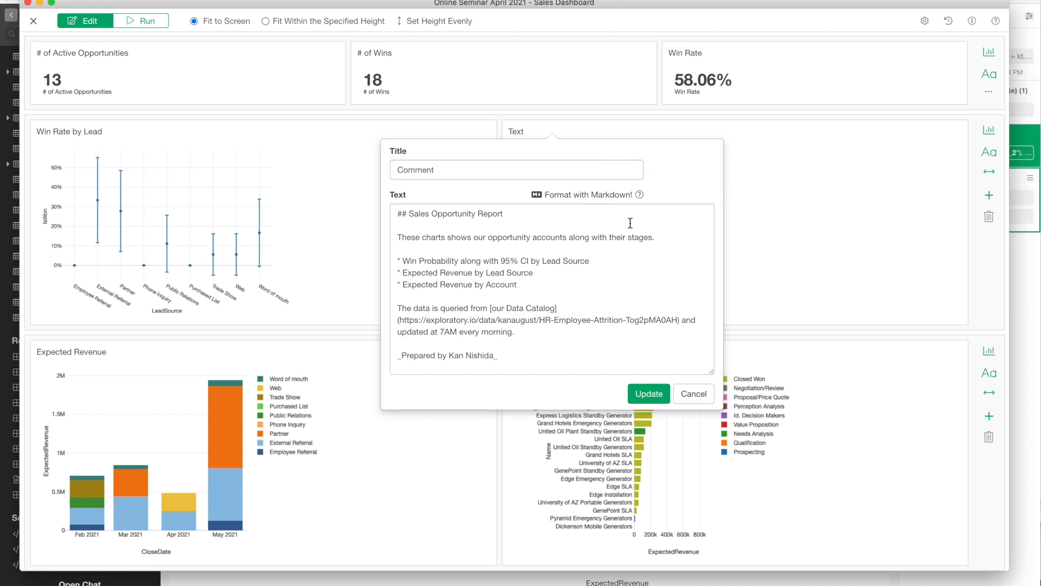
{"action": "left_click", "coordinate": [647, 392]}
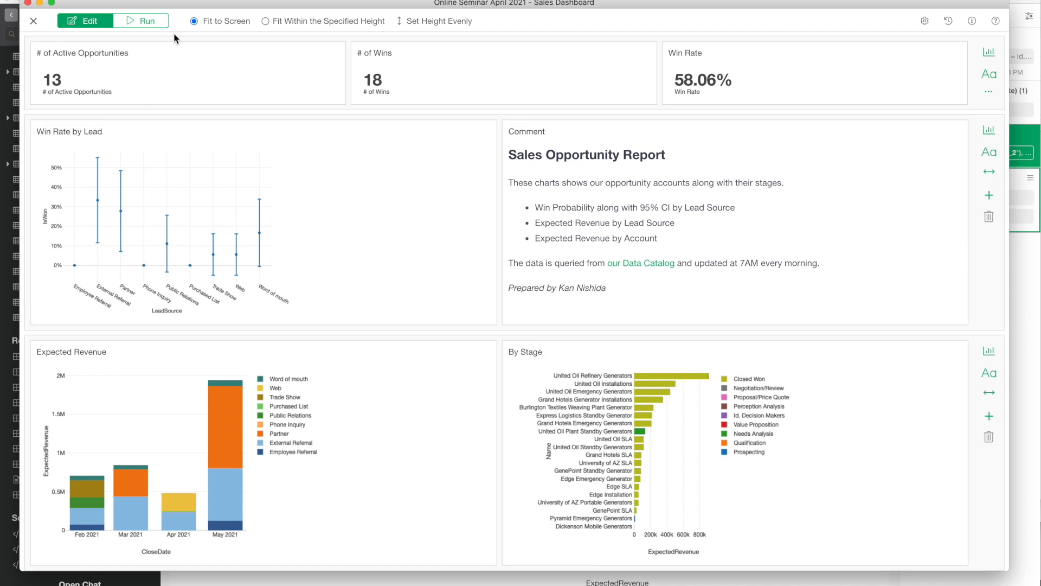
Step: Move the Comment panel to the left of the Win Rate by Lead chart
{"action": "left_click", "coordinate": [141, 21]}
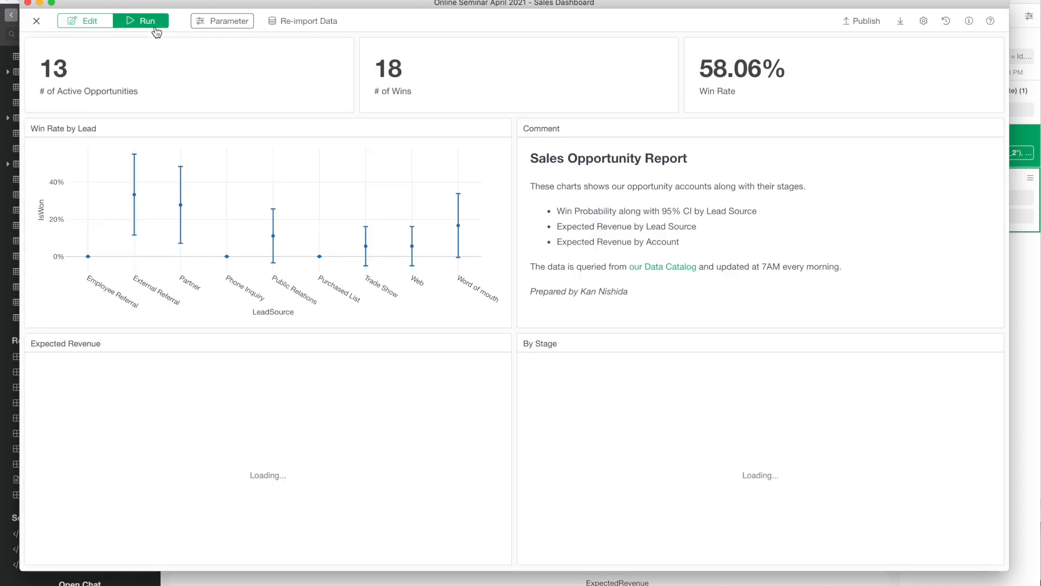
{"action": "left_click", "coordinate": [141, 21]}
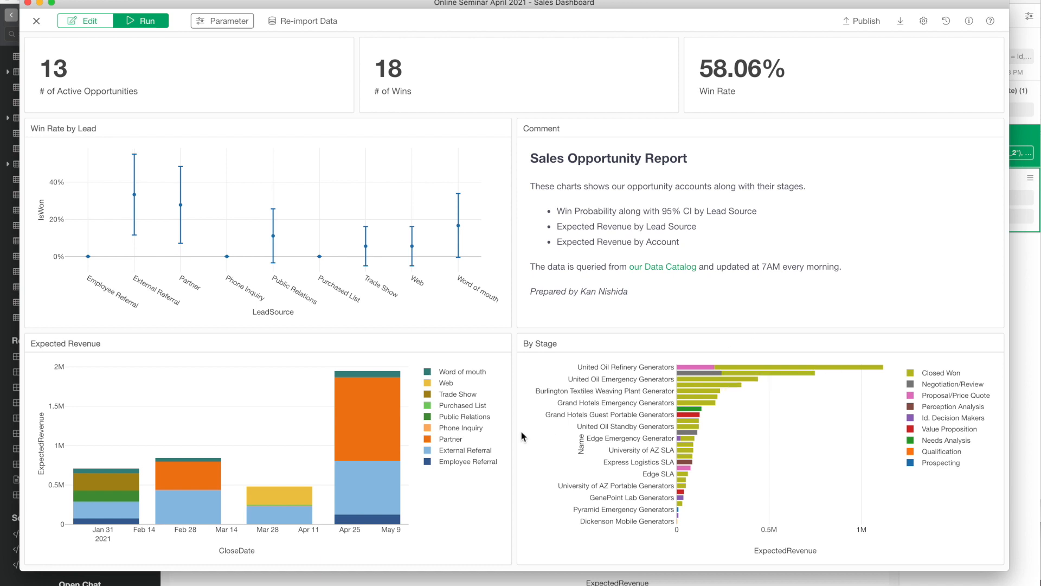
{"action": "mouse_move", "coordinate": [661, 267]}
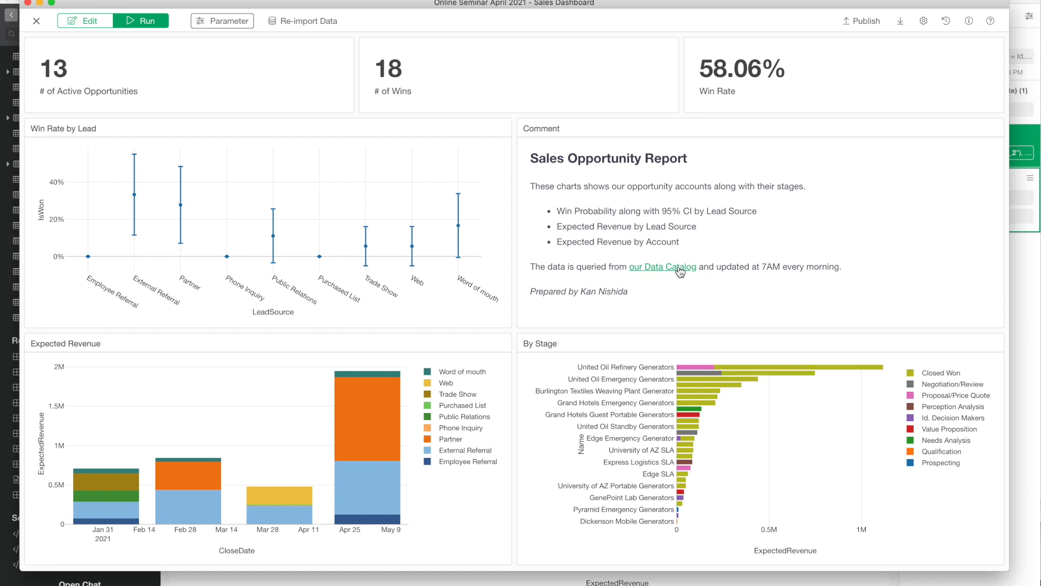
{"action": "mouse_move", "coordinate": [88, 21]}
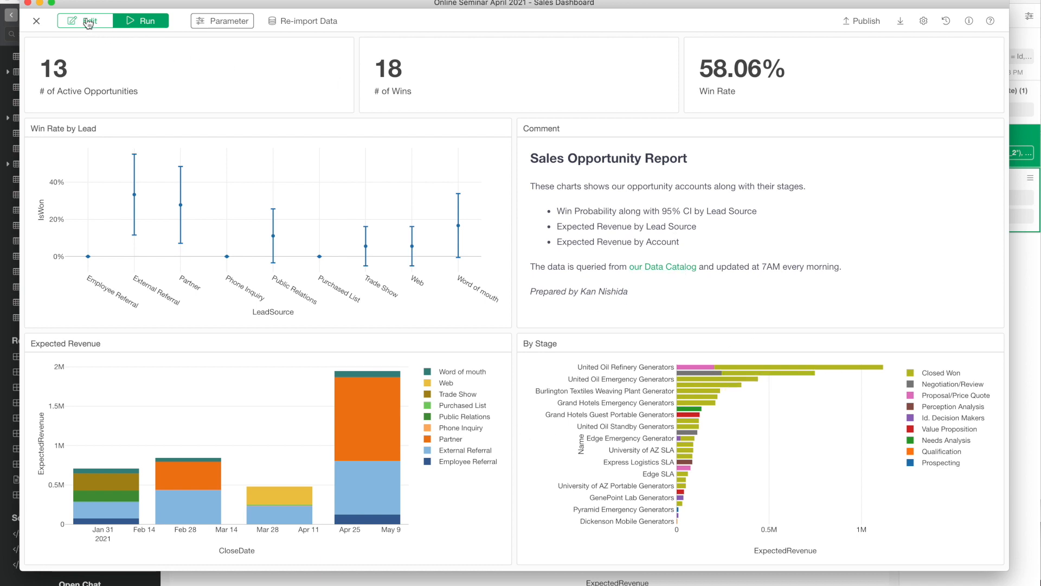
{"action": "left_click", "coordinate": [84, 20]}
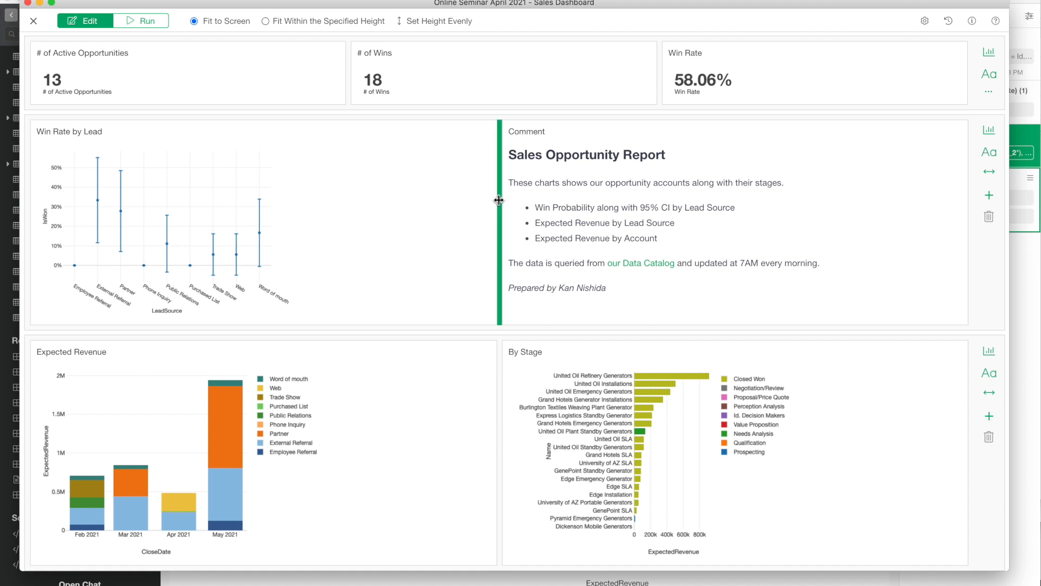
{"action": "left_click_drag", "start_coordinate": [499, 201], "coordinate": [662, 193]}
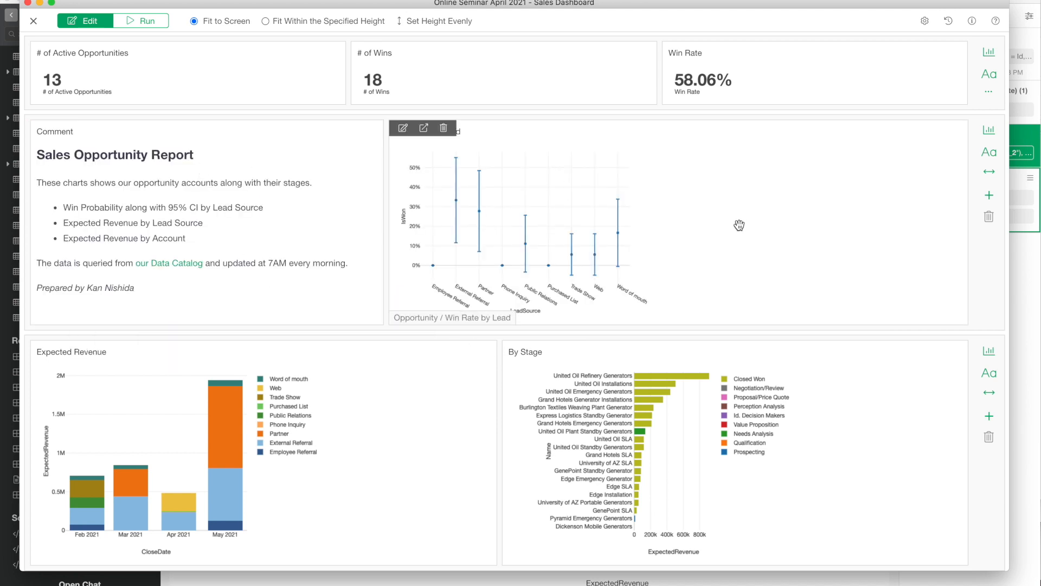
Step: Run the rearranged dashboard to refresh its output with all charts
{"action": "left_click", "coordinate": [141, 20]}
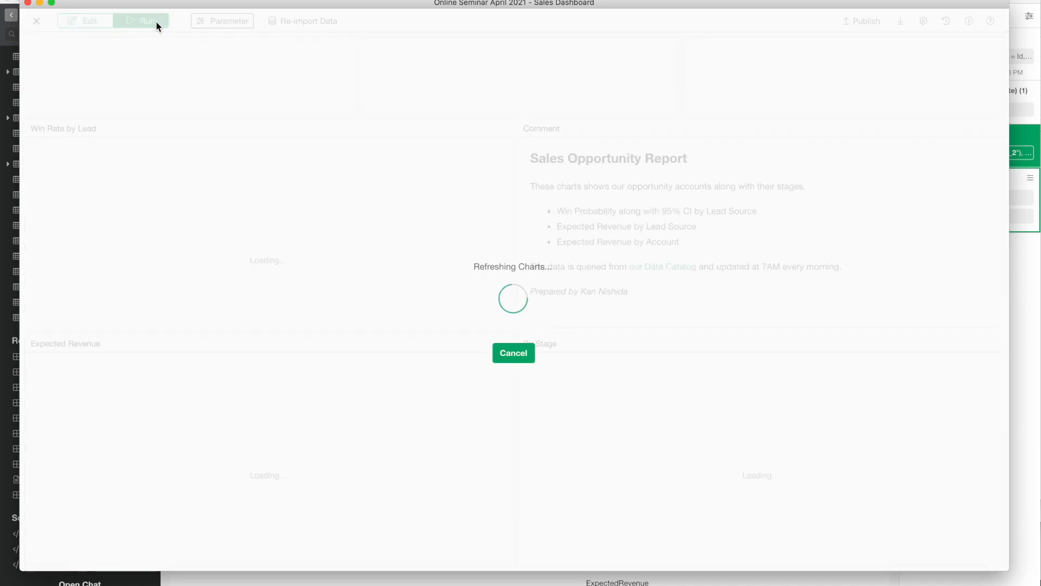
{"action": "left_click", "coordinate": [142, 21]}
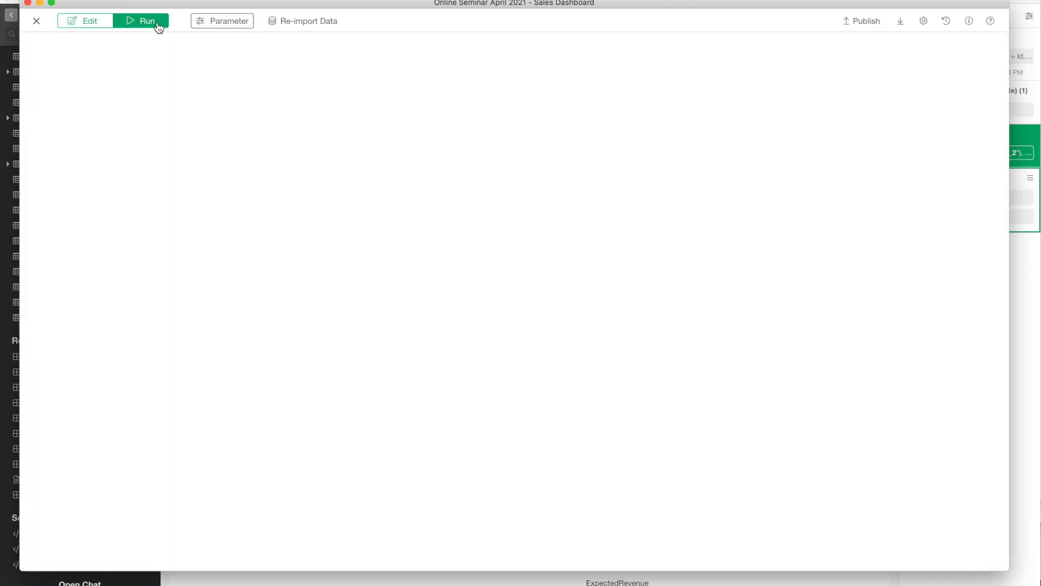
{"action": "left_click", "coordinate": [141, 21]}
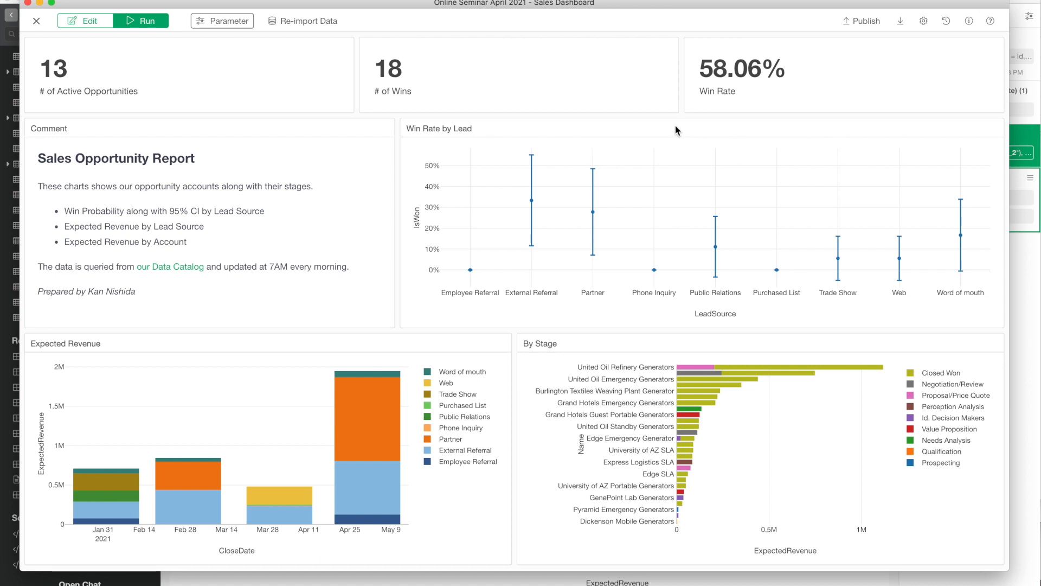
{"action": "mouse_move", "coordinate": [867, 21]}
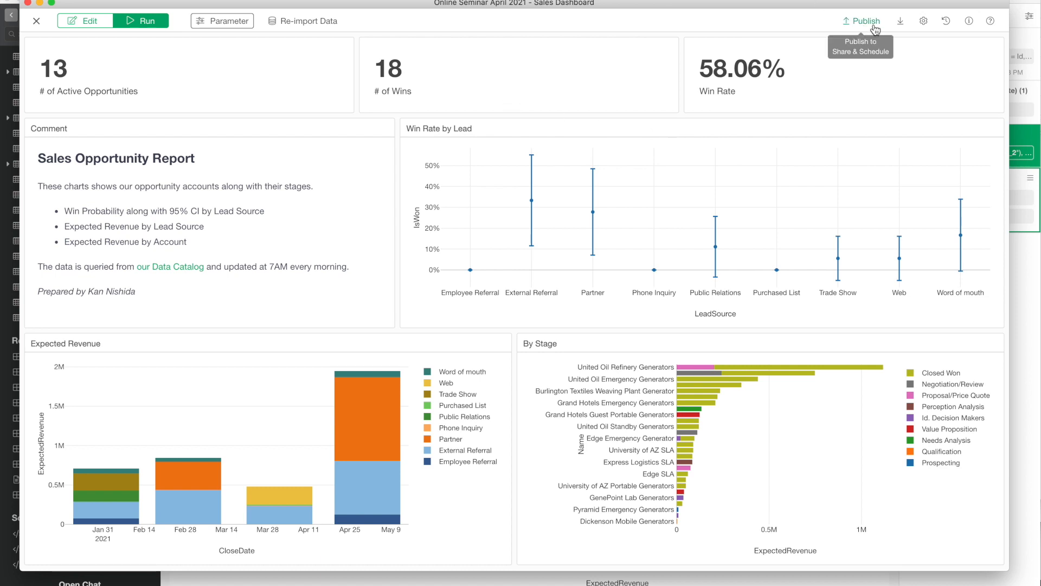
Step: Publish the Sales Dashboard in Private mode and open its shared page in the browser
{"action": "left_click", "coordinate": [865, 21]}
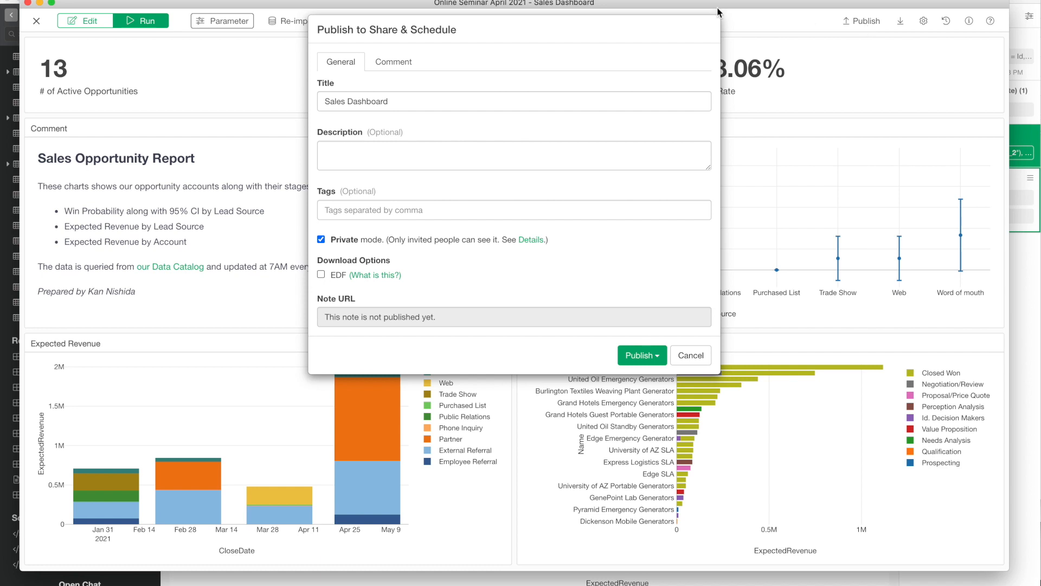
{"action": "mouse_move", "coordinate": [464, 101]}
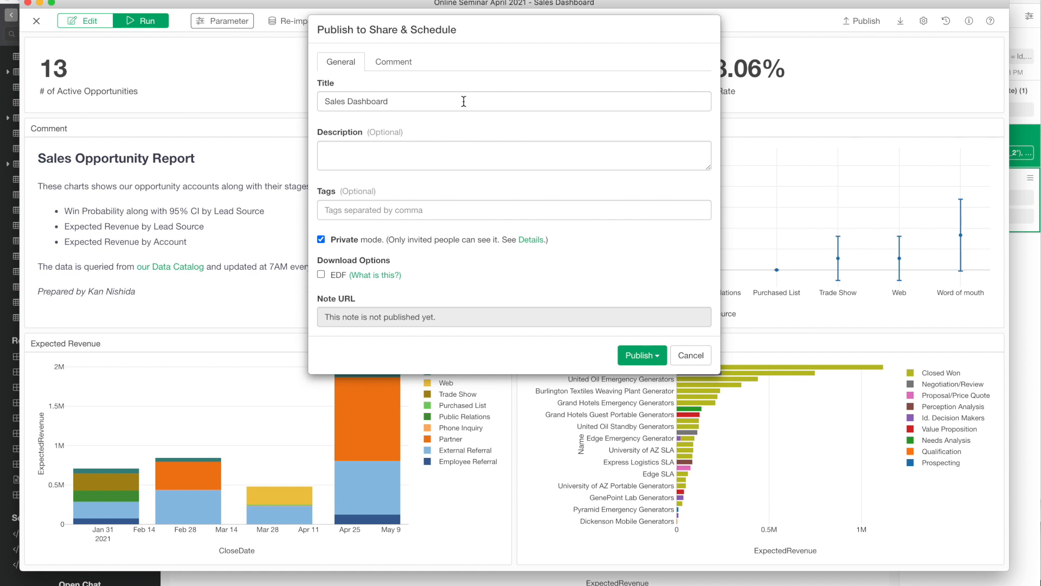
{"action": "mouse_move", "coordinate": [380, 226]}
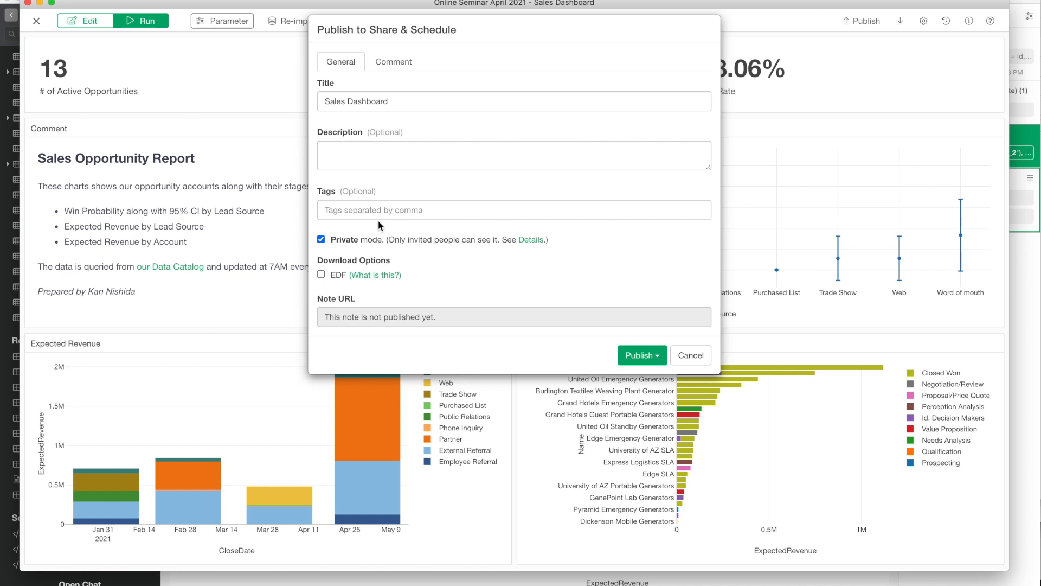
{"action": "left_click", "coordinate": [638, 355]}
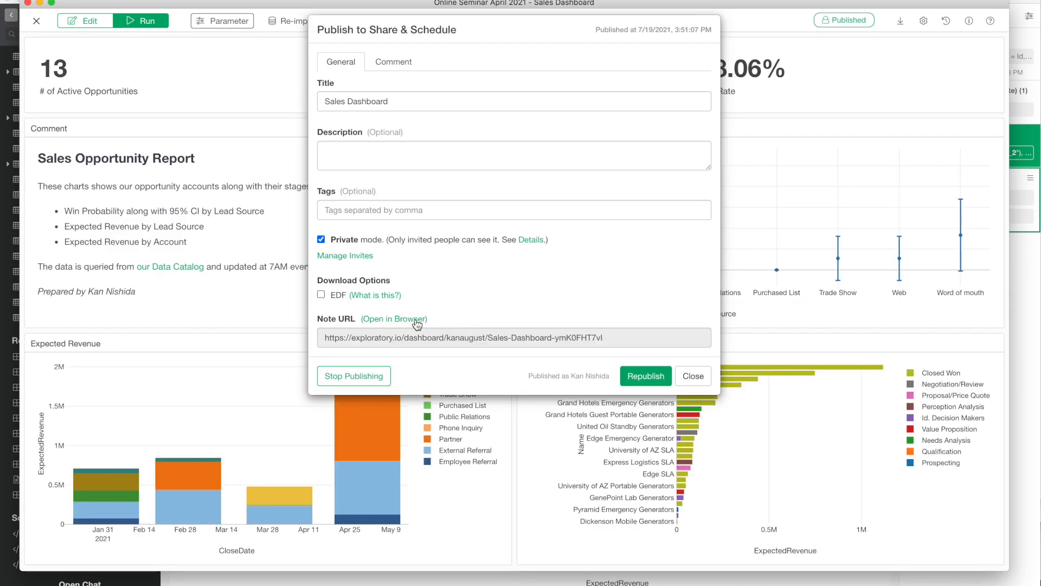
{"action": "left_click", "coordinate": [393, 319]}
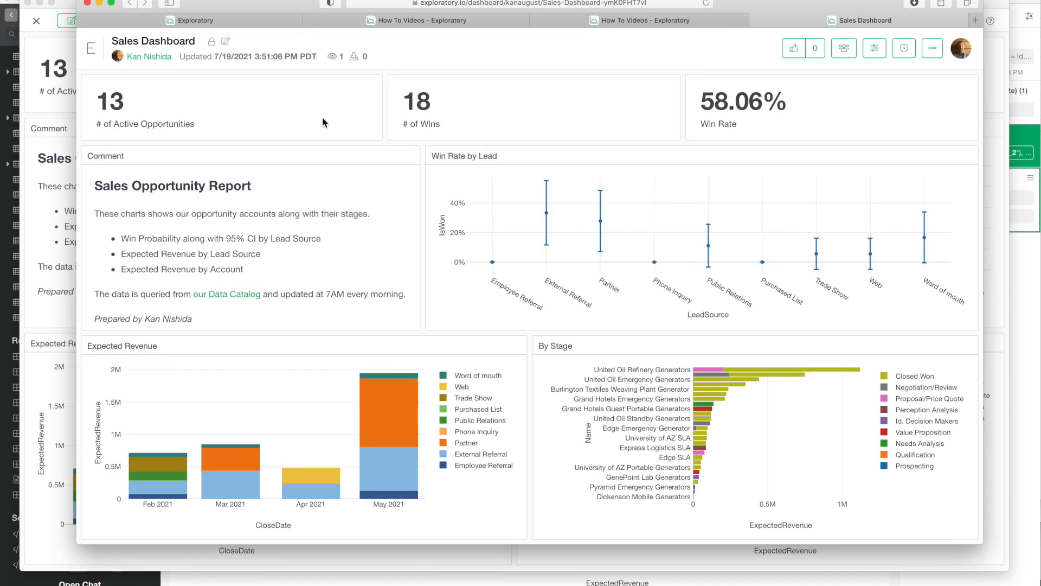
{"action": "mouse_move", "coordinate": [437, 232]}
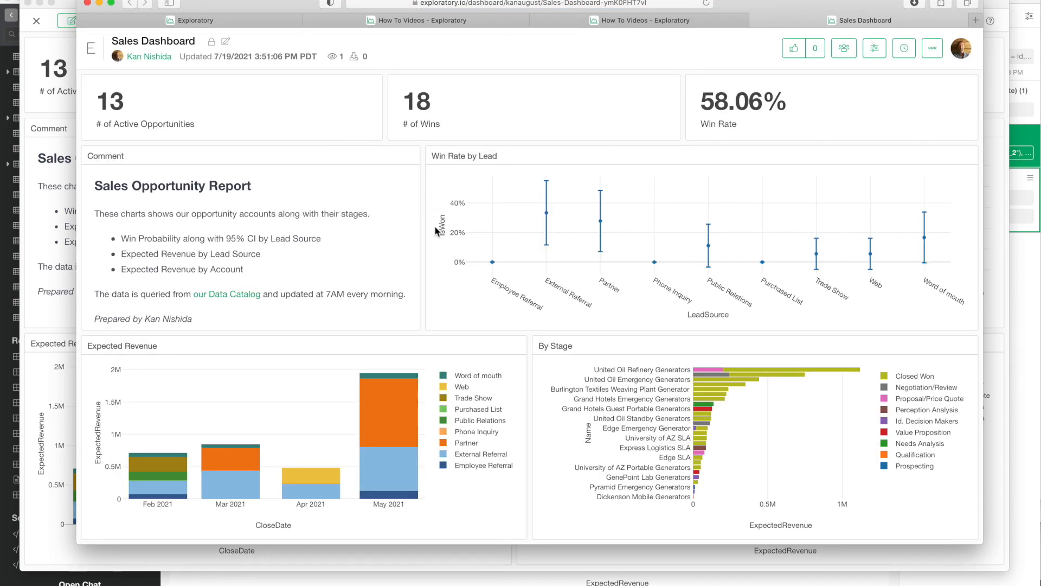